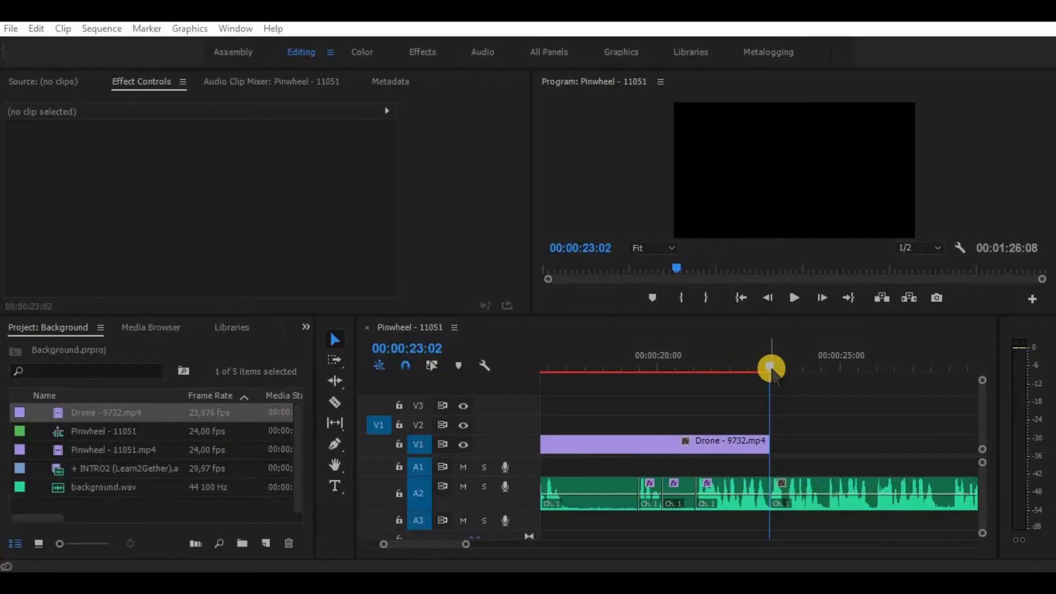
# - Preview the sequence audio, then search the Effects panel for 'adaptive' to find Adaptive Noise Reduction
pyautogui.click(767, 297)
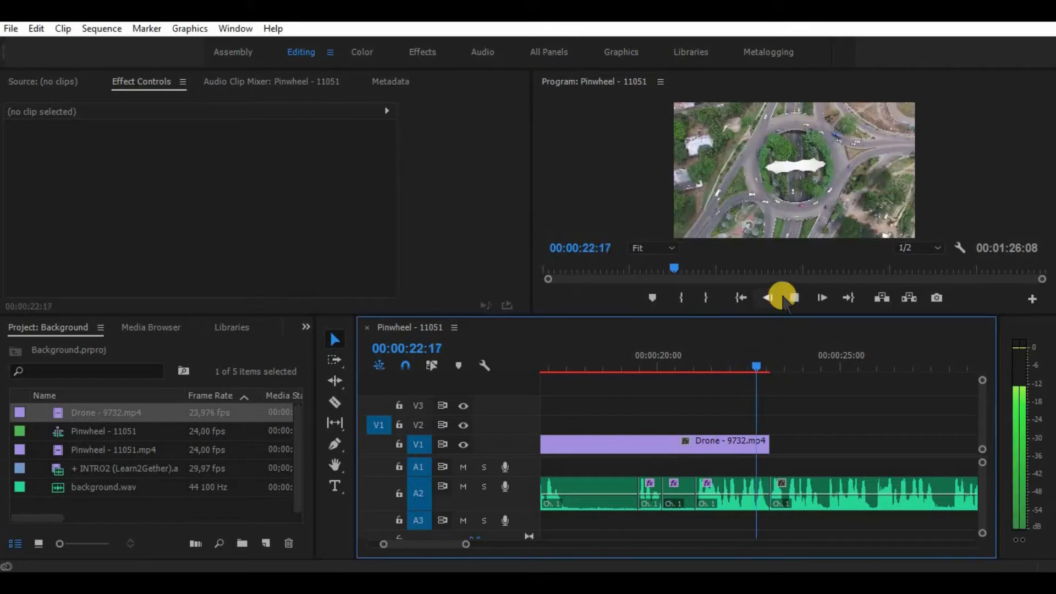
pyautogui.click(780, 297)
pyautogui.write('adapti')
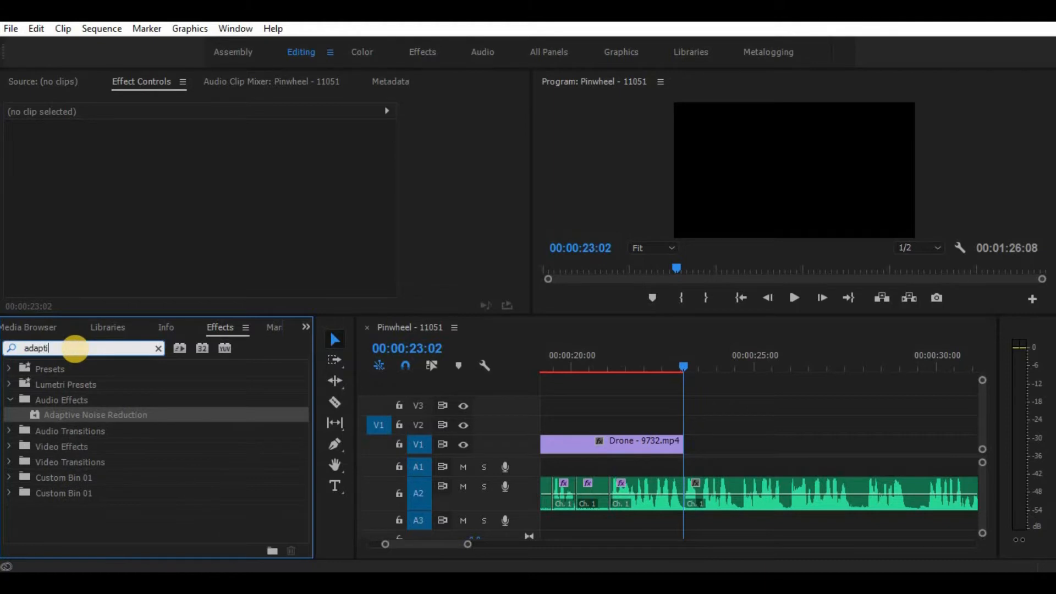
pyautogui.write('ve')
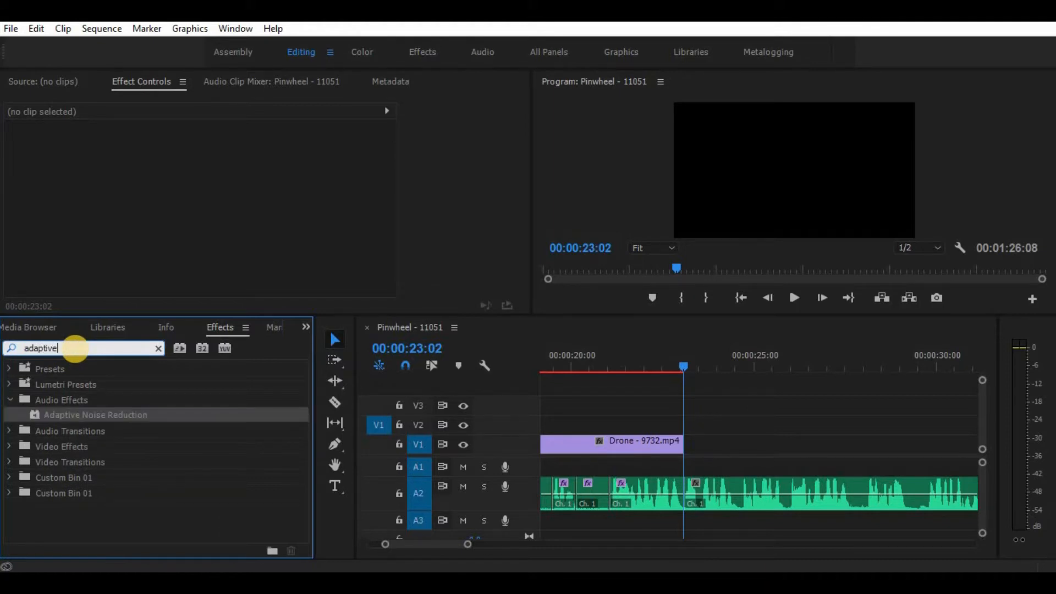
pyautogui.moveTo(74, 421)
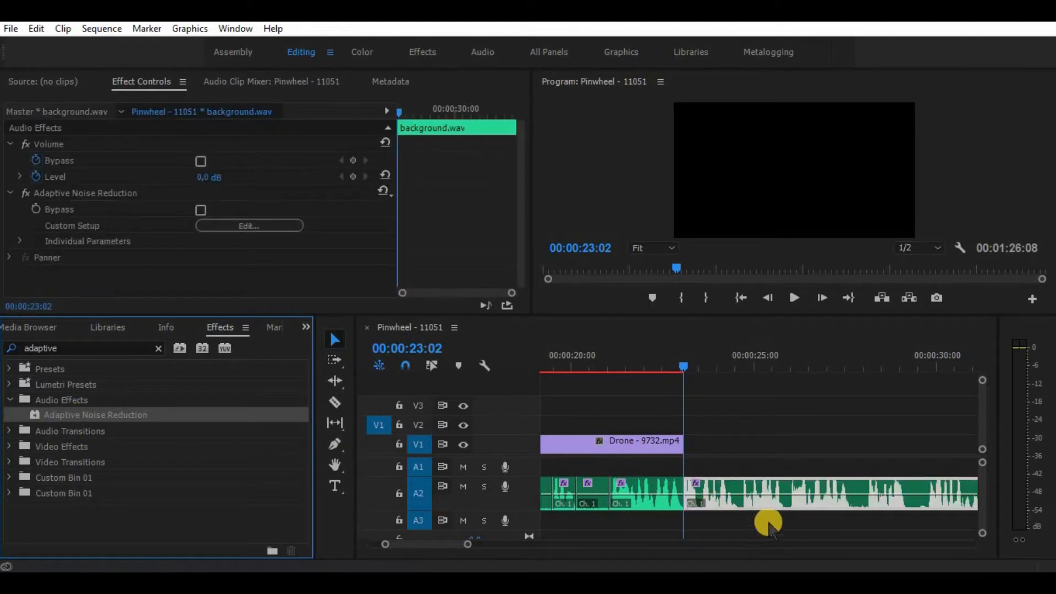
pyautogui.moveTo(125, 80)
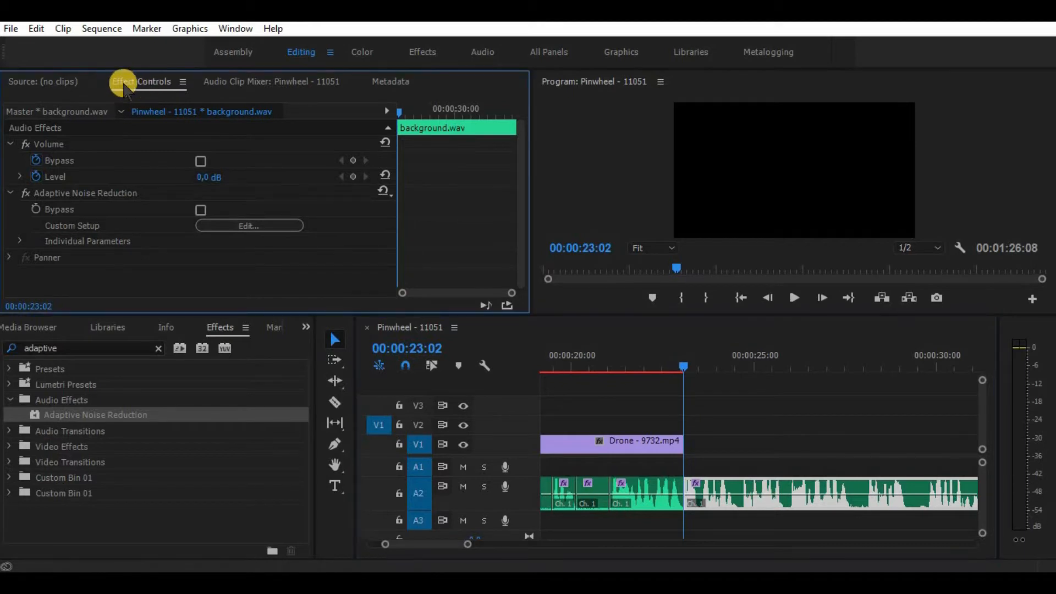
pyautogui.moveTo(51, 202)
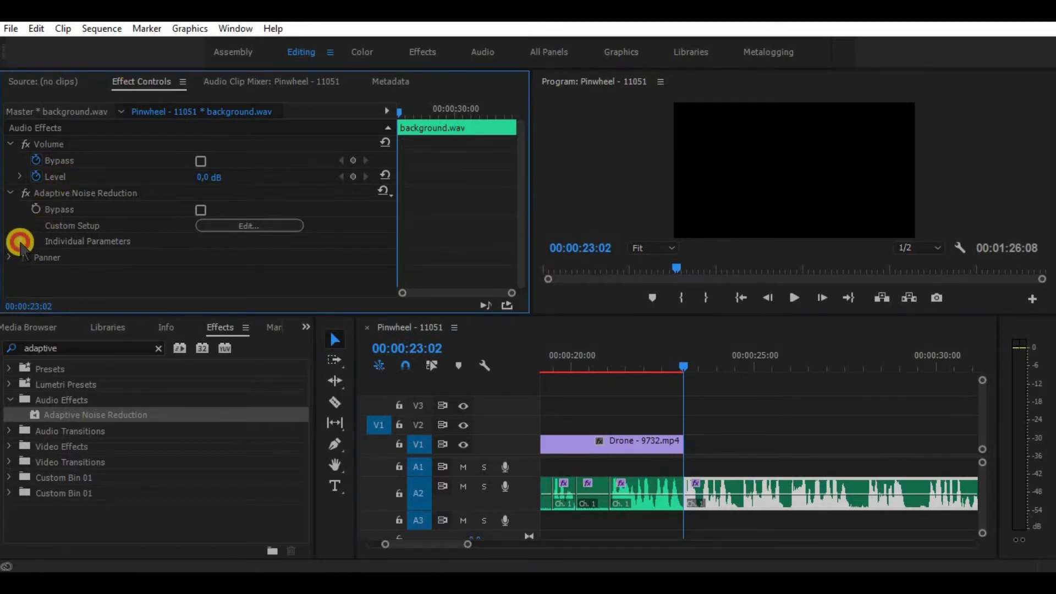
# - Expand Individual Parameters showing Reduce Noise By 20 dB and Noisiness 30%
pyautogui.click(8, 241)
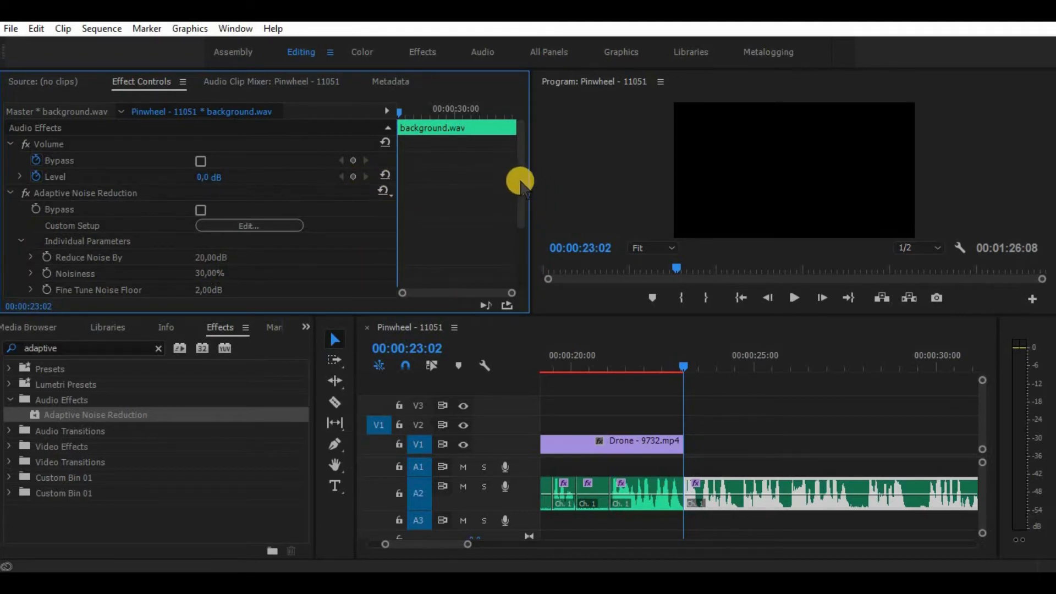
pyautogui.scroll(-3)
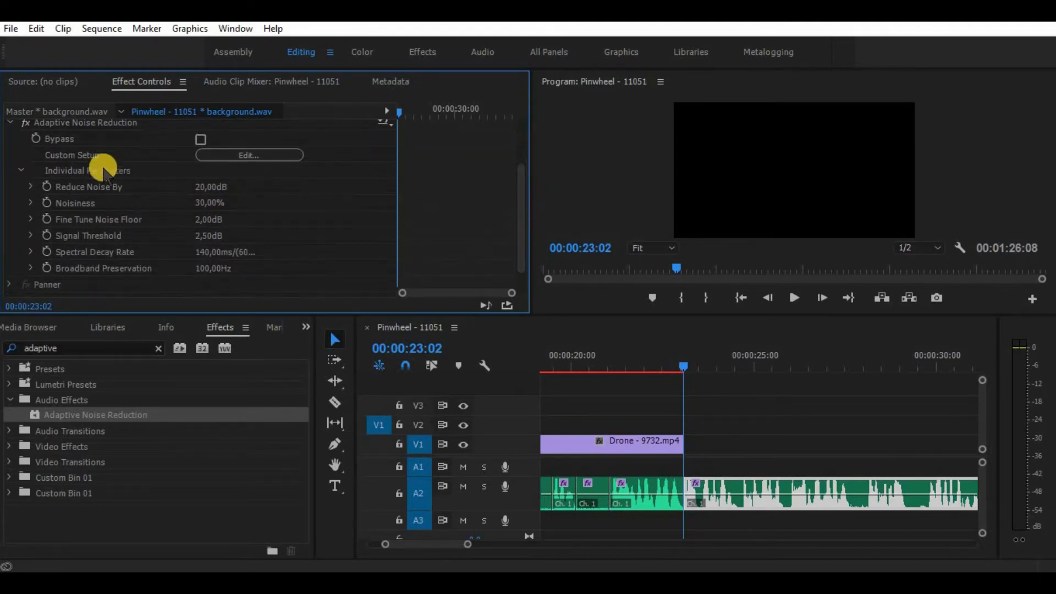
pyautogui.moveTo(64, 245)
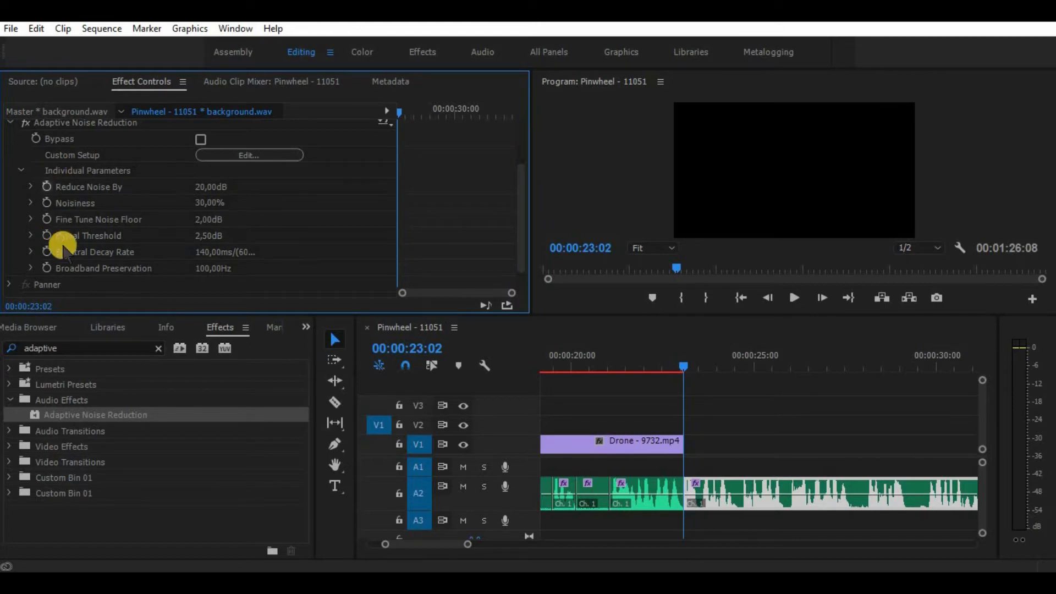
pyautogui.moveTo(31, 206)
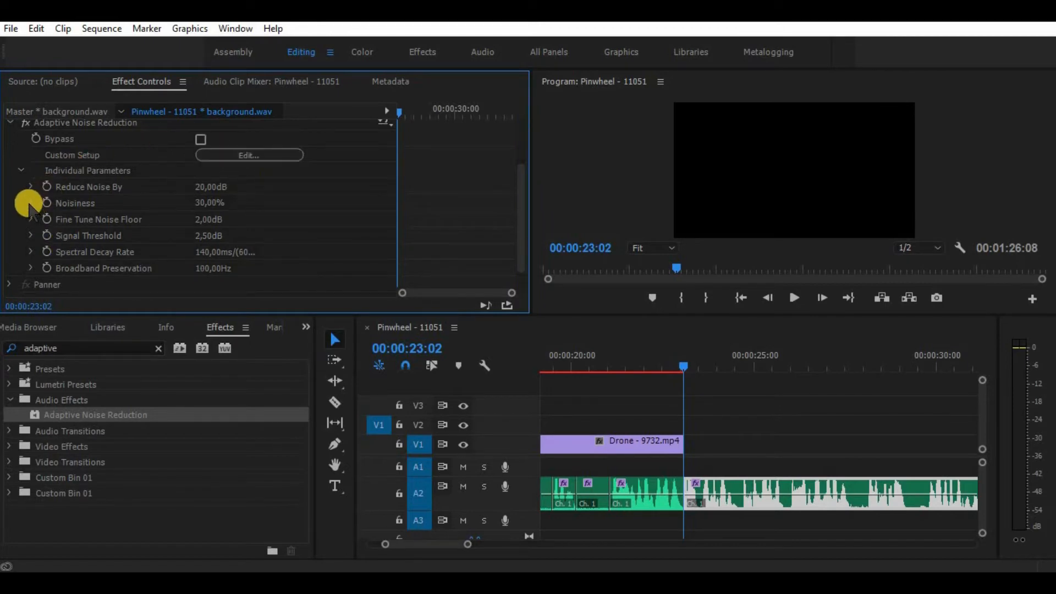
# - Reveal the Noisiness slider, raise it toward 80%, and play the sequence to check the result
pyautogui.click(30, 203)
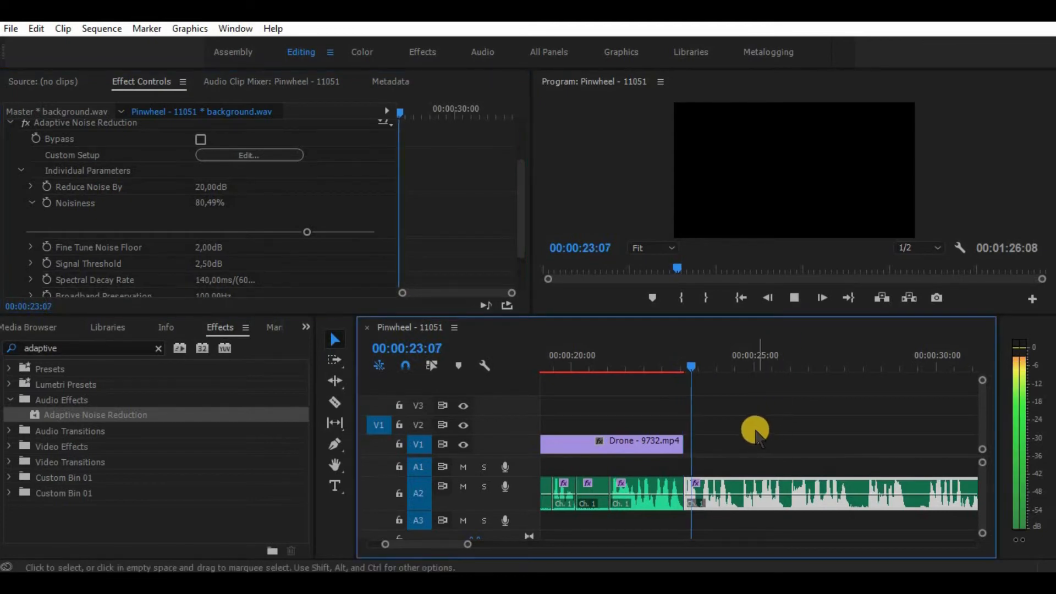
pyautogui.click(767, 355)
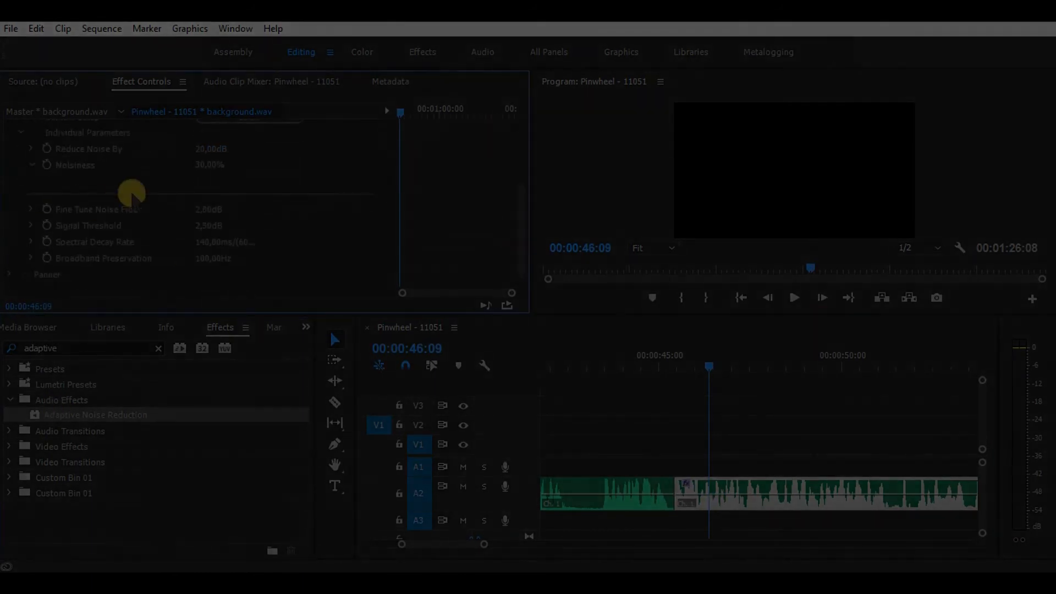
pyautogui.click(793, 298)
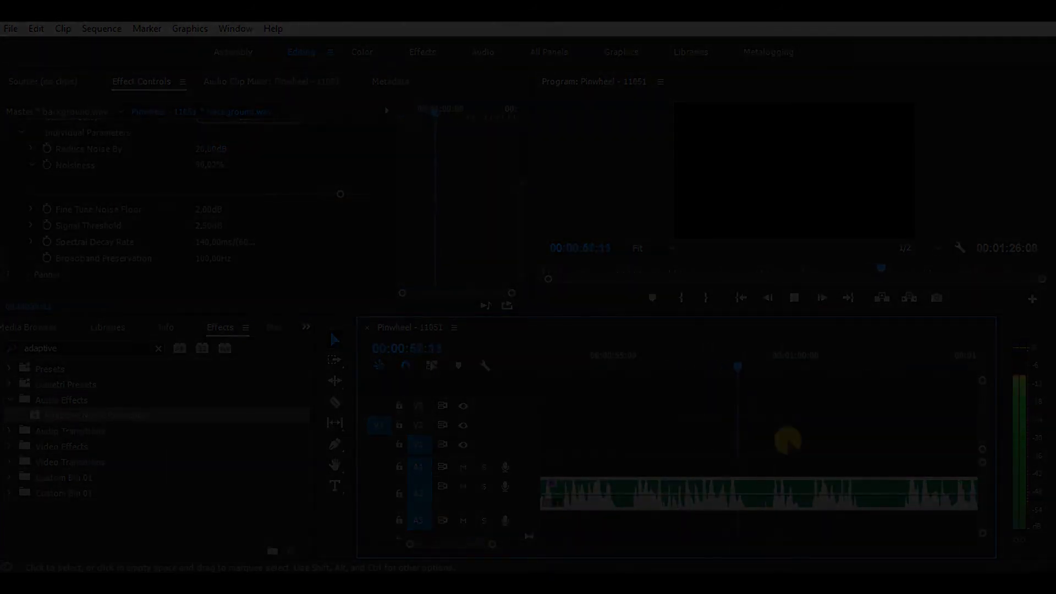